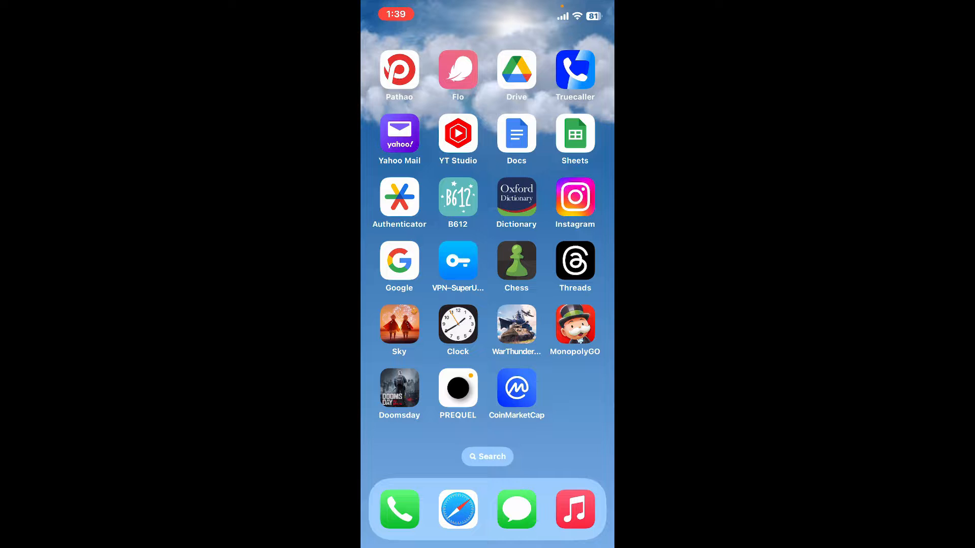
Step: Launch CoinMarketCap from the Home Screen to reach its Markets page
left_click(516, 388)
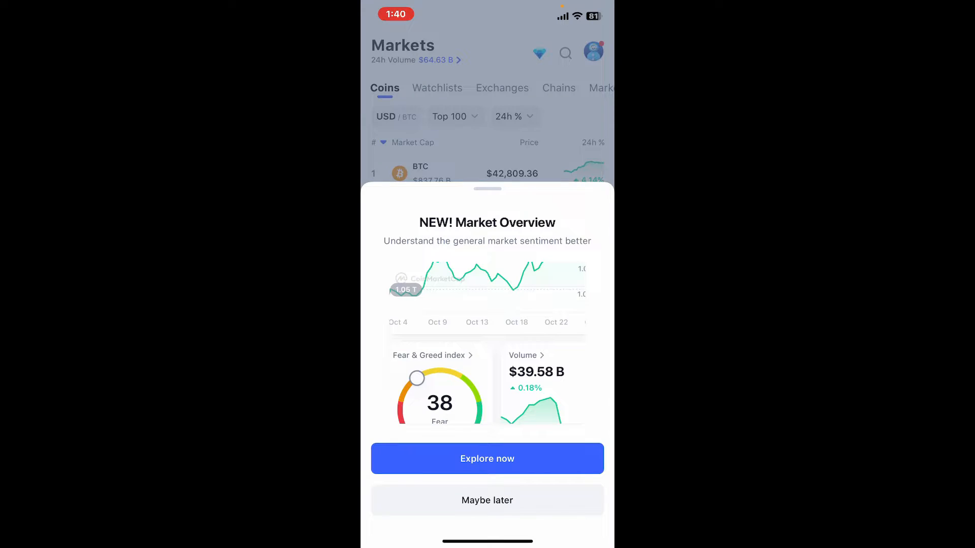
Step: Explore the new Market Overview and dismiss the 'Got it' tip about tapping cards
left_click(487, 458)
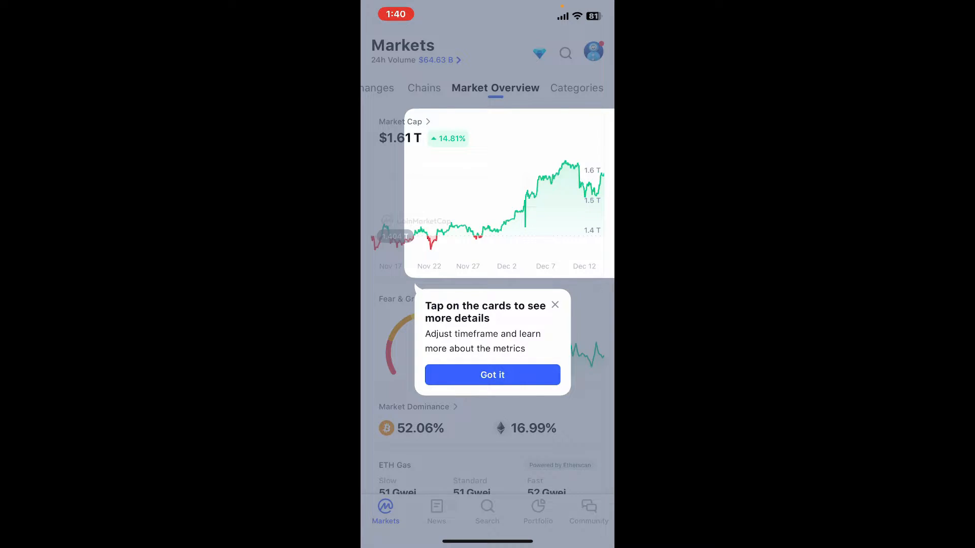
left_click(493, 375)
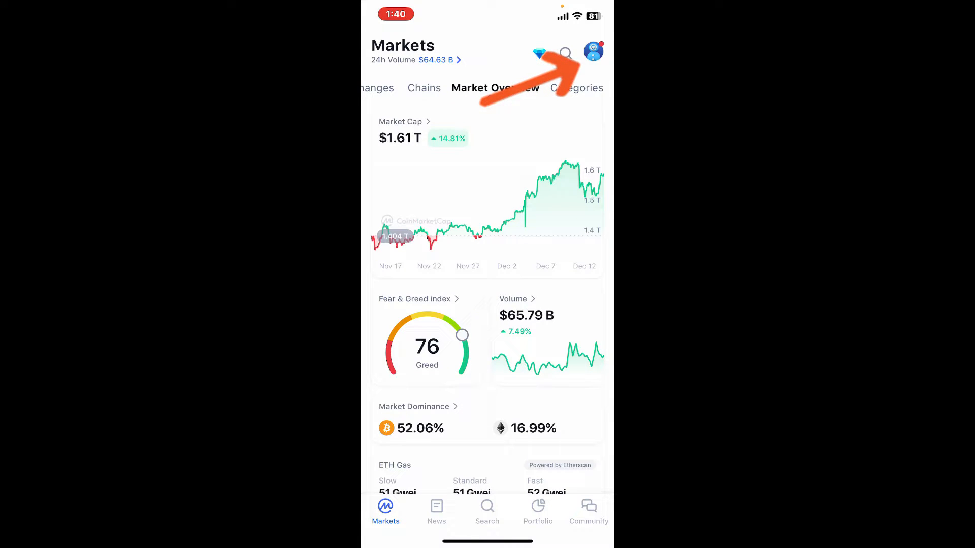
Step: Reach the Default Currencies list via the profile avatar, showing USD checked
left_click(591, 53)
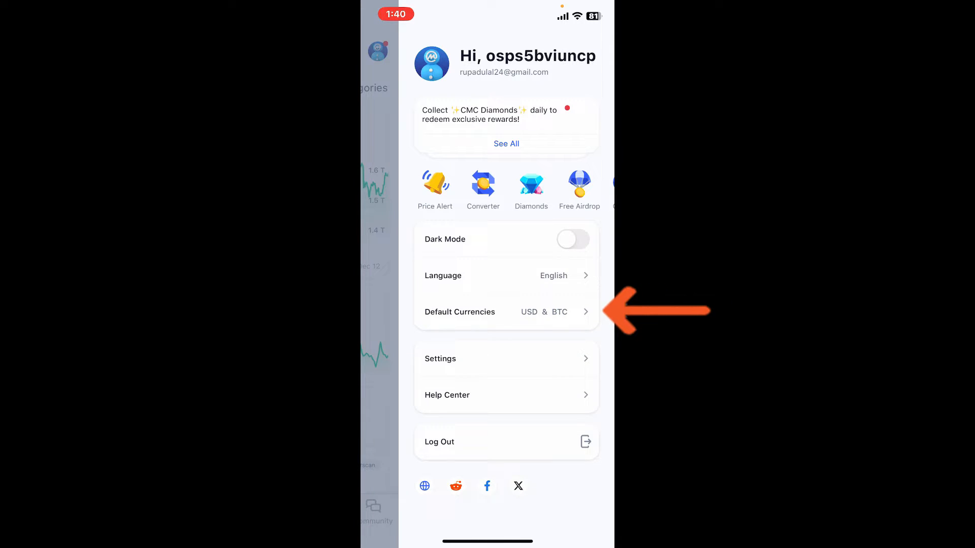
left_click(506, 312)
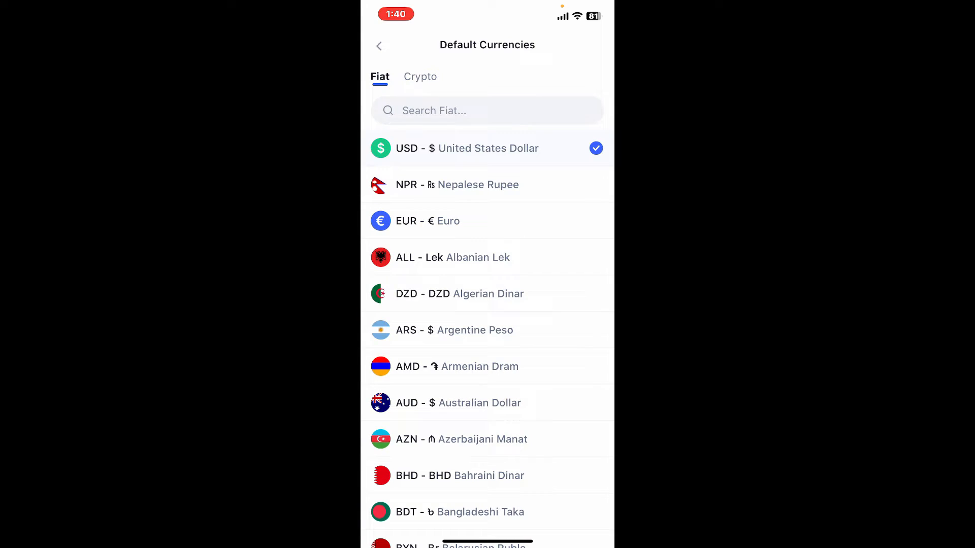
Step: Select BHD Bahraini Dinar as the default fiat currency and verify its checkmark
scroll("down", 3)
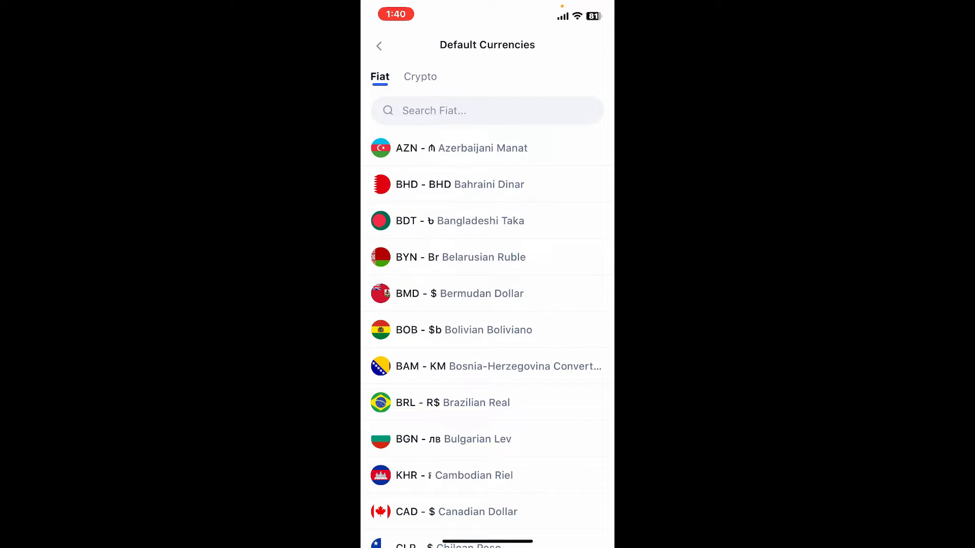
left_click(421, 77)
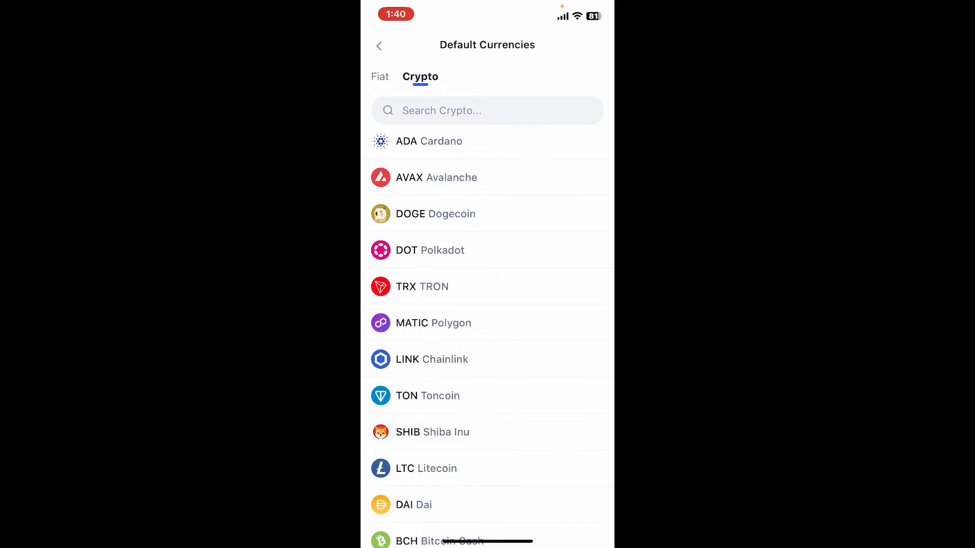
left_click(380, 78)
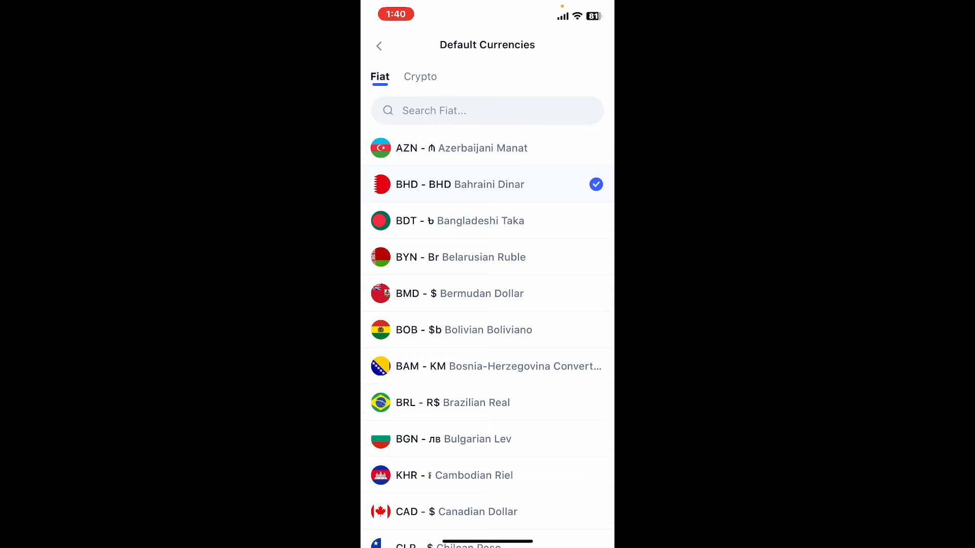